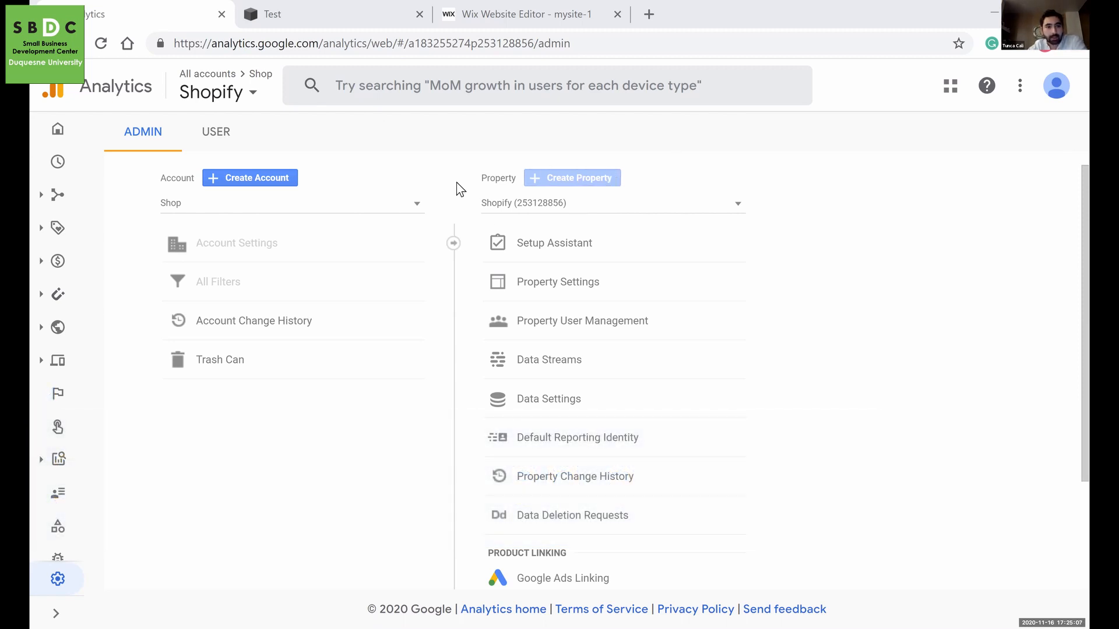
mouse_move(364, 137)
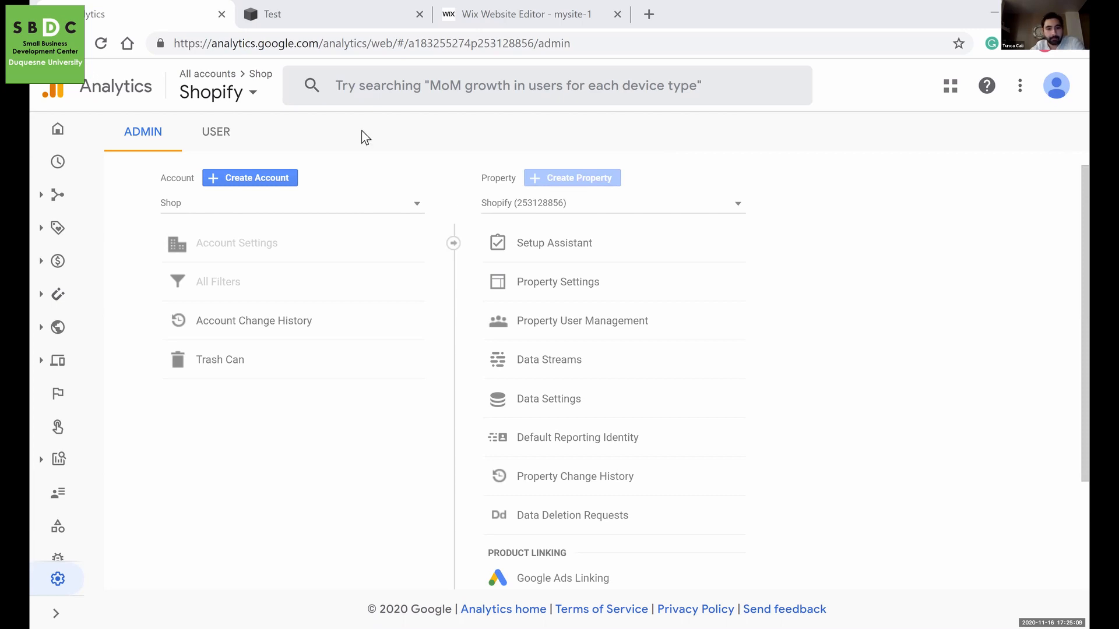
mouse_move(250, 178)
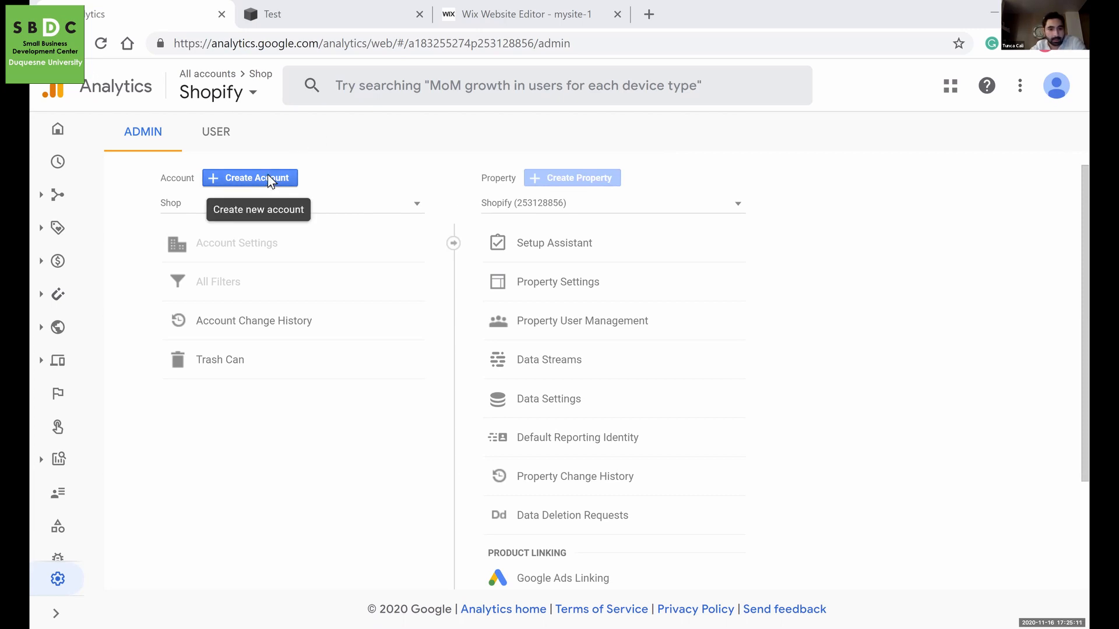
Start a new Analytics account and enter its name, keeping the data-sharing options checked.
left_click(250, 178)
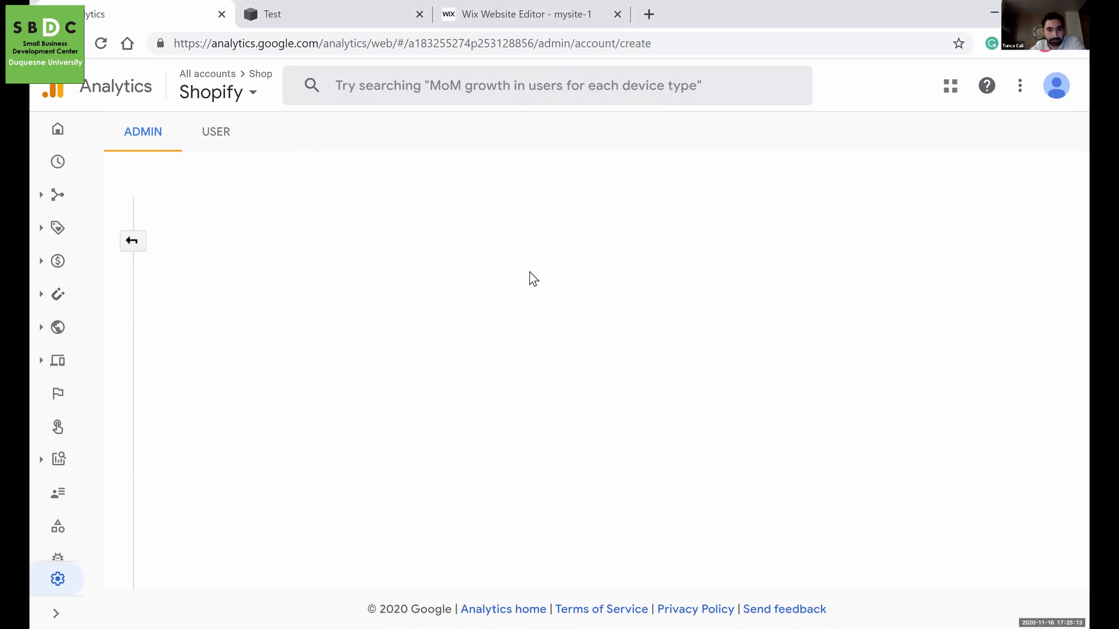
type("Te")
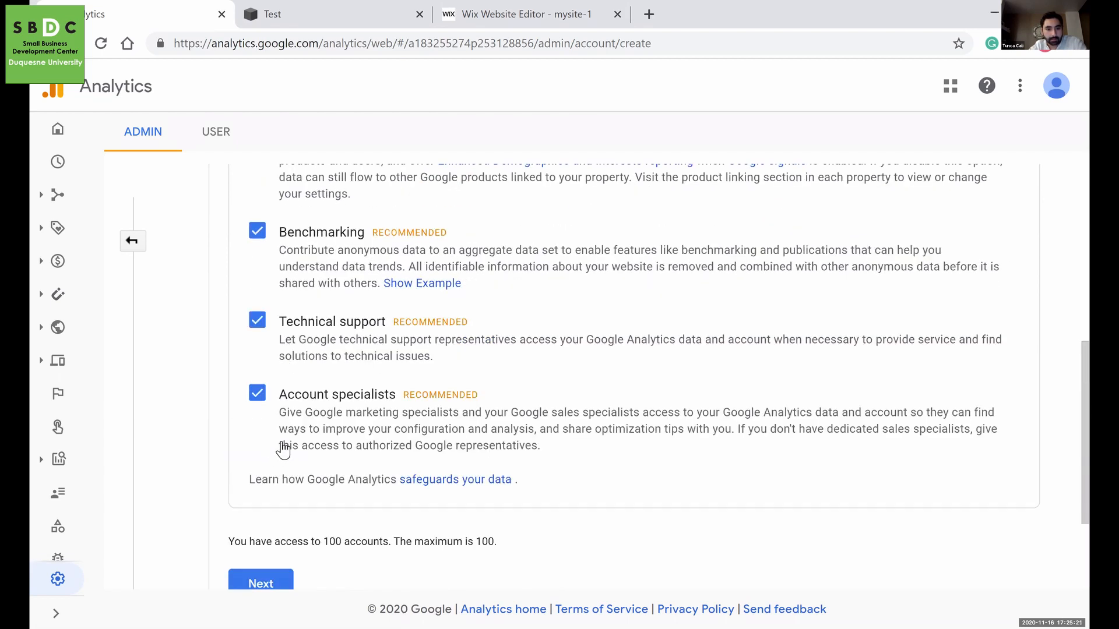
Name the property 'Test' and set the reporting time zone to (GMT-05:00) New York Time.
left_click(261, 584)
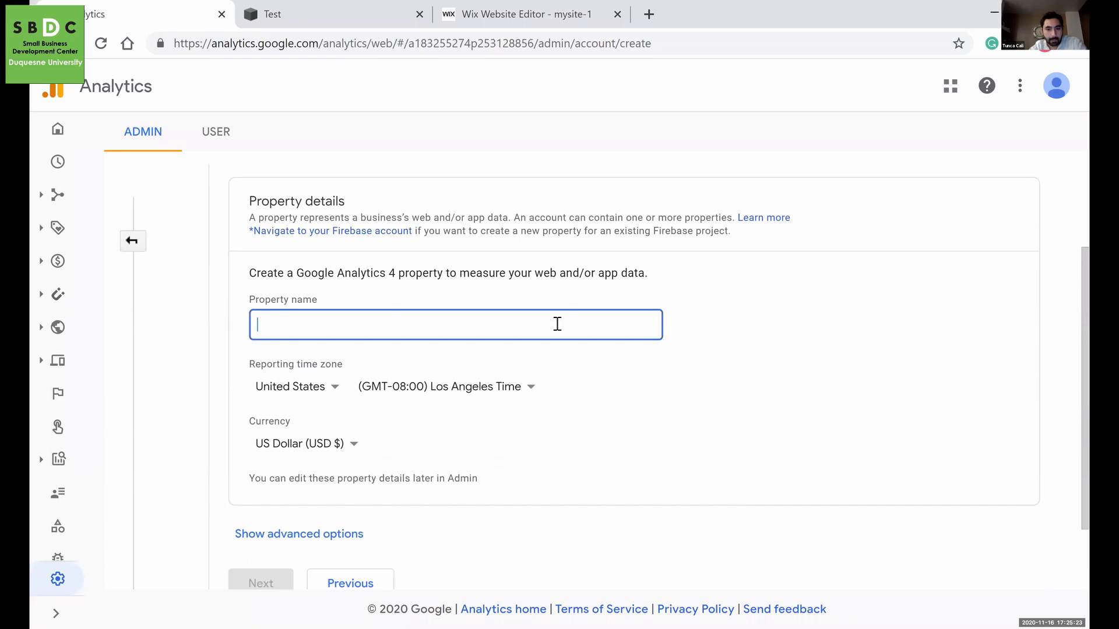
type("Test")
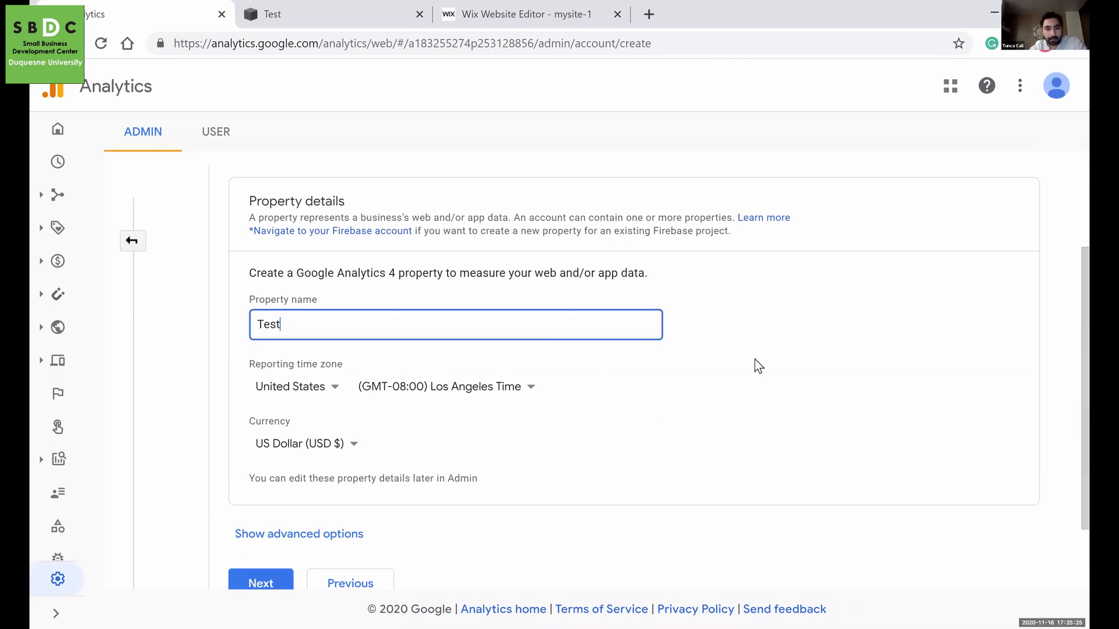
scroll("down", 3)
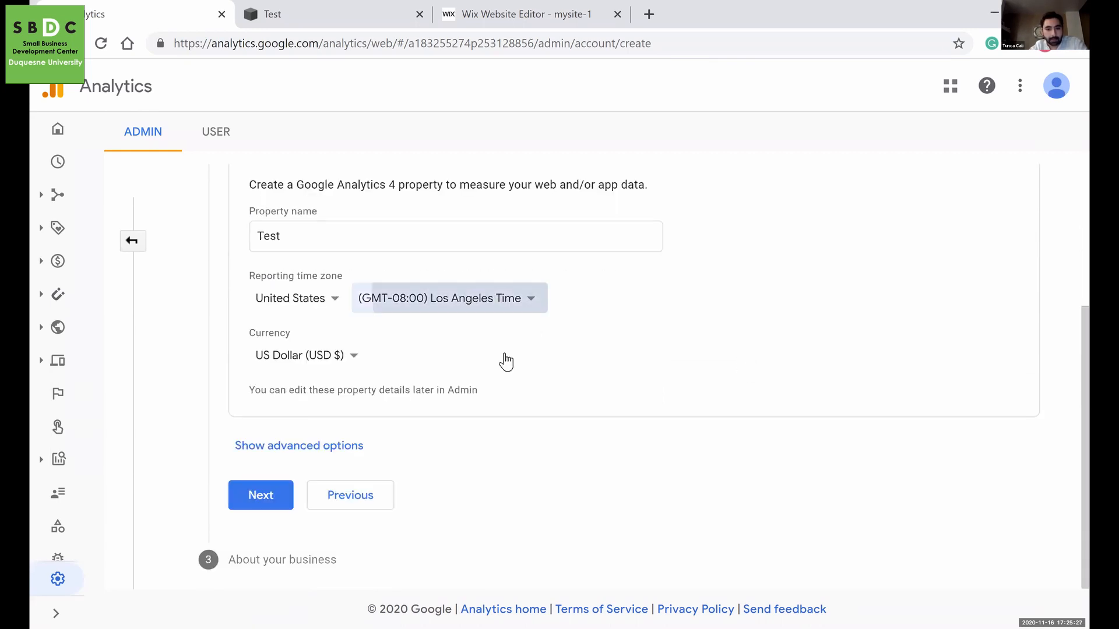
left_click(448, 298)
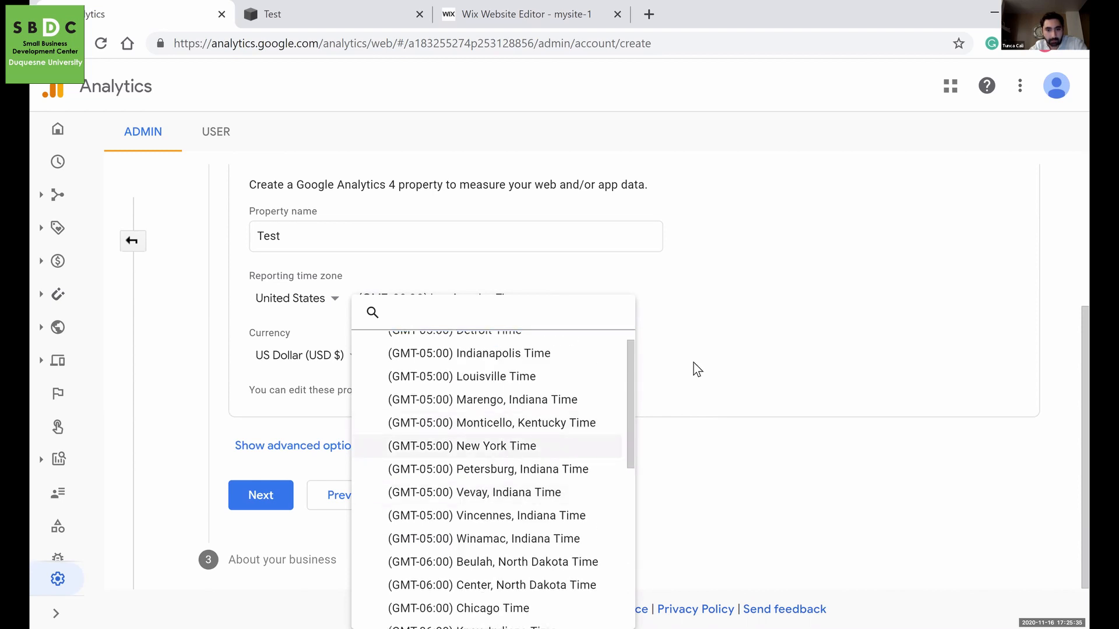
left_click(462, 445)
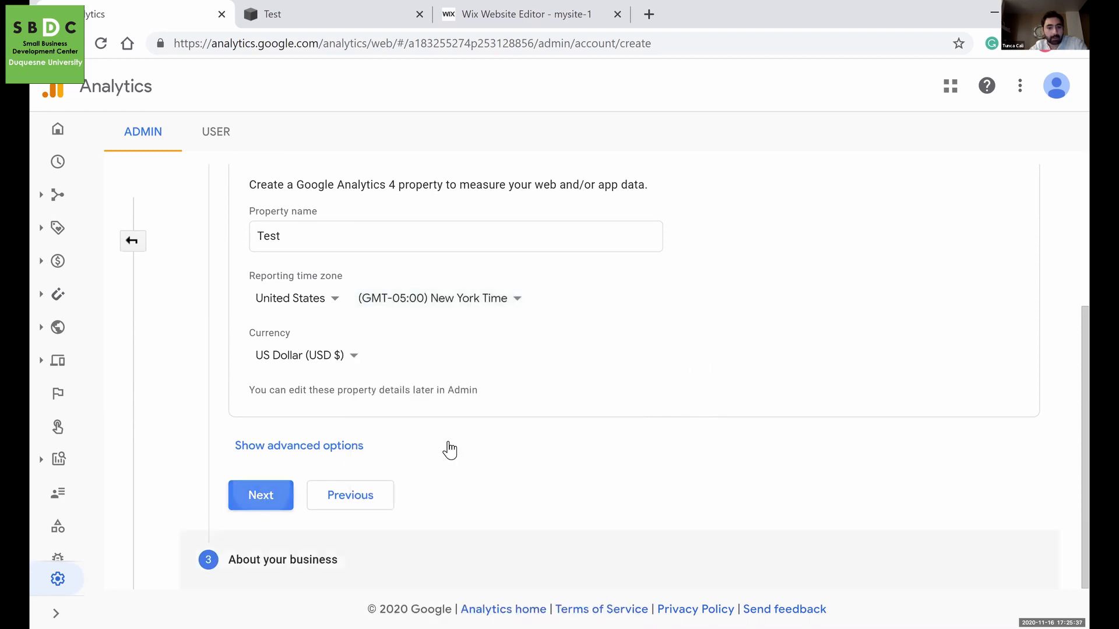
Mark the business as small, analyzing online sales, then create the account and accept the data terms.
left_click(260, 496)
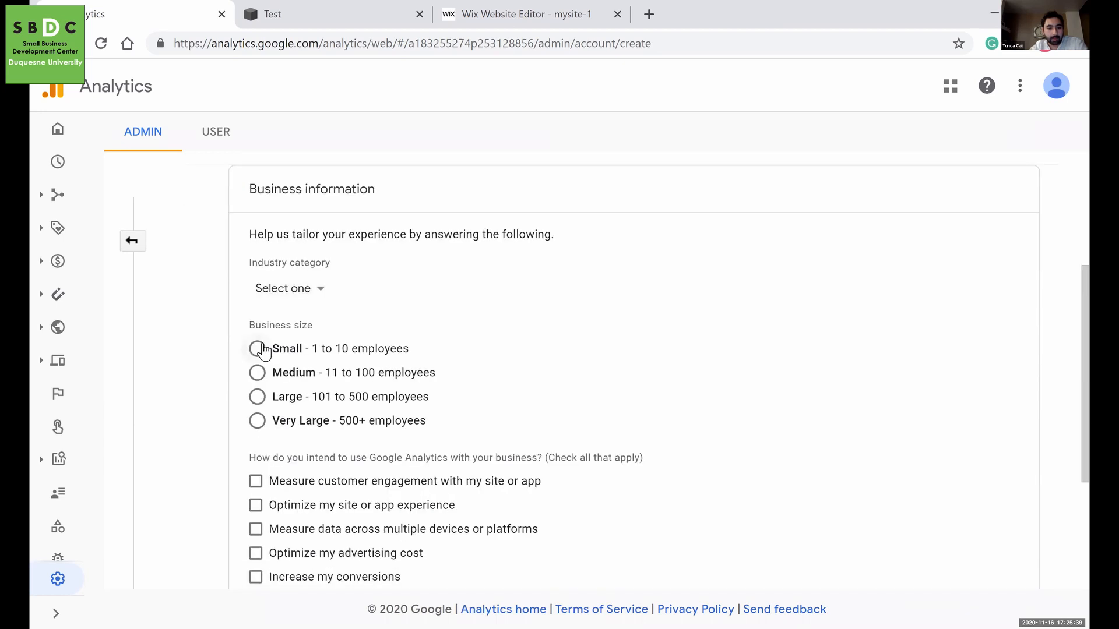
left_click(257, 349)
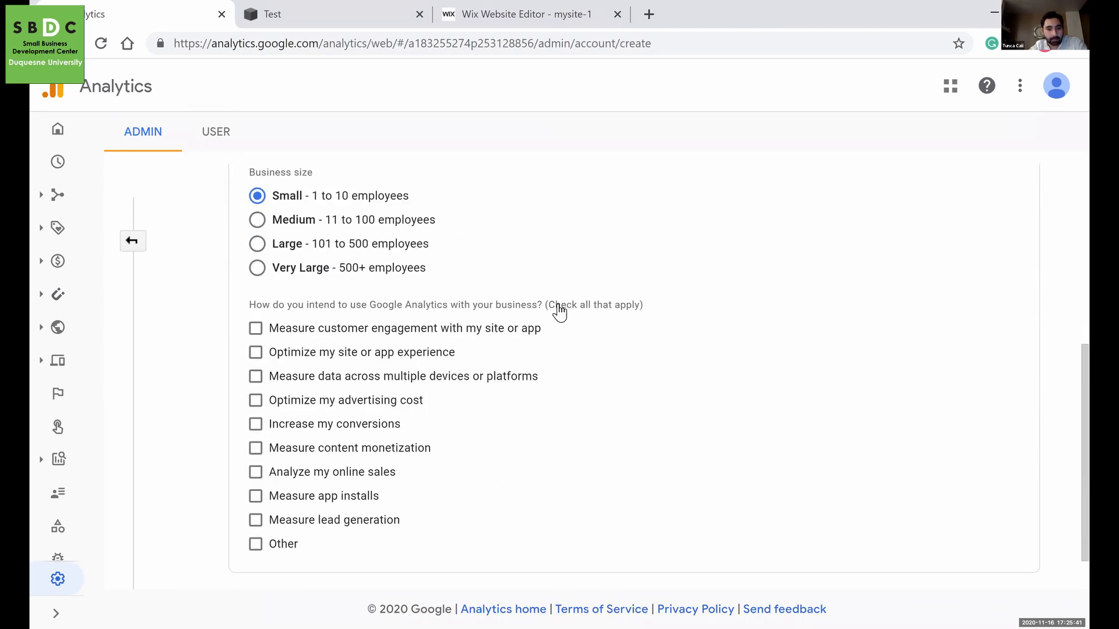
scroll("down", 3)
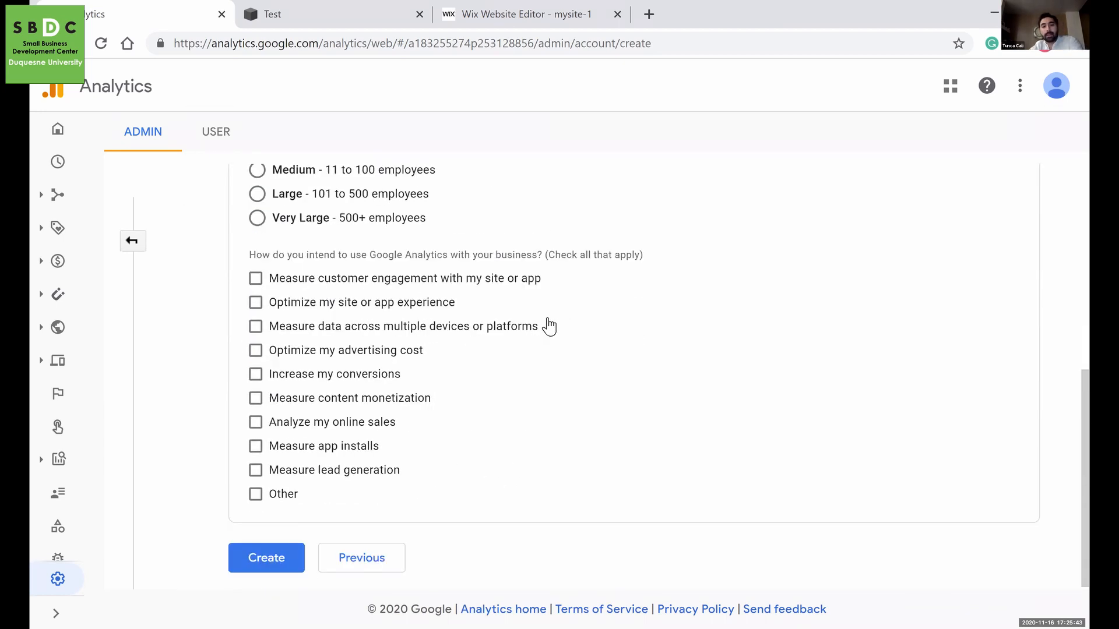
left_click(256, 422)
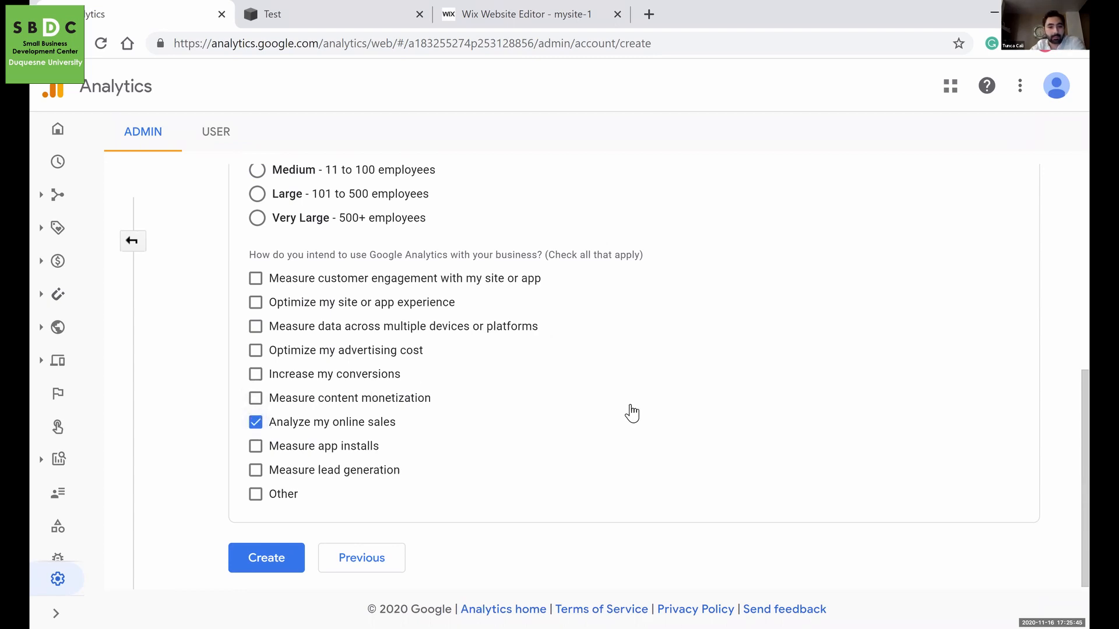
left_click(265, 557)
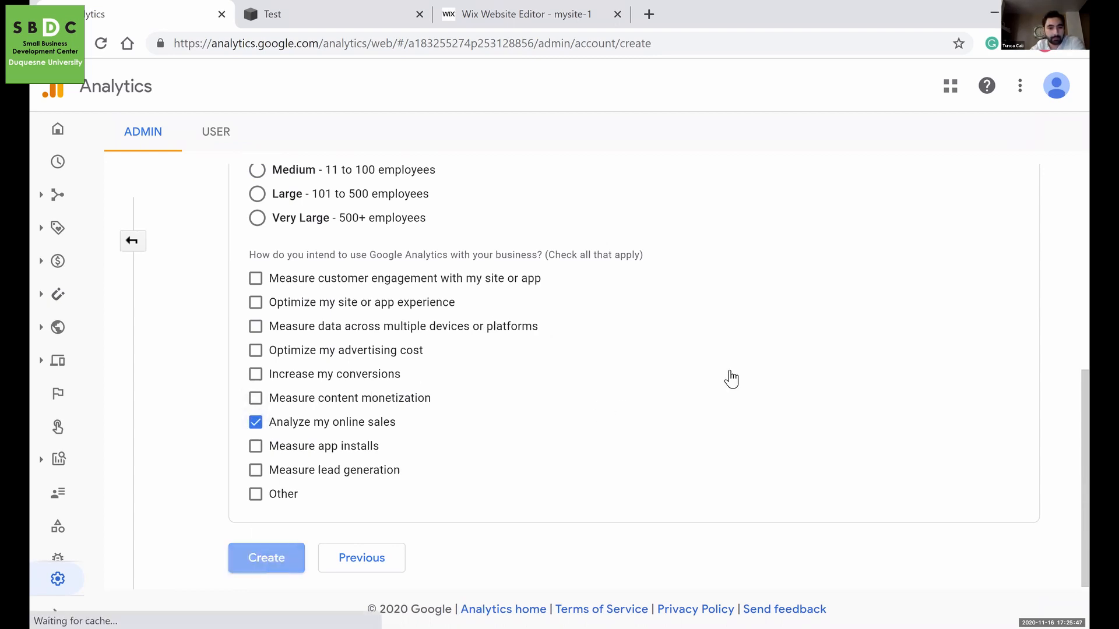
left_click(266, 557)
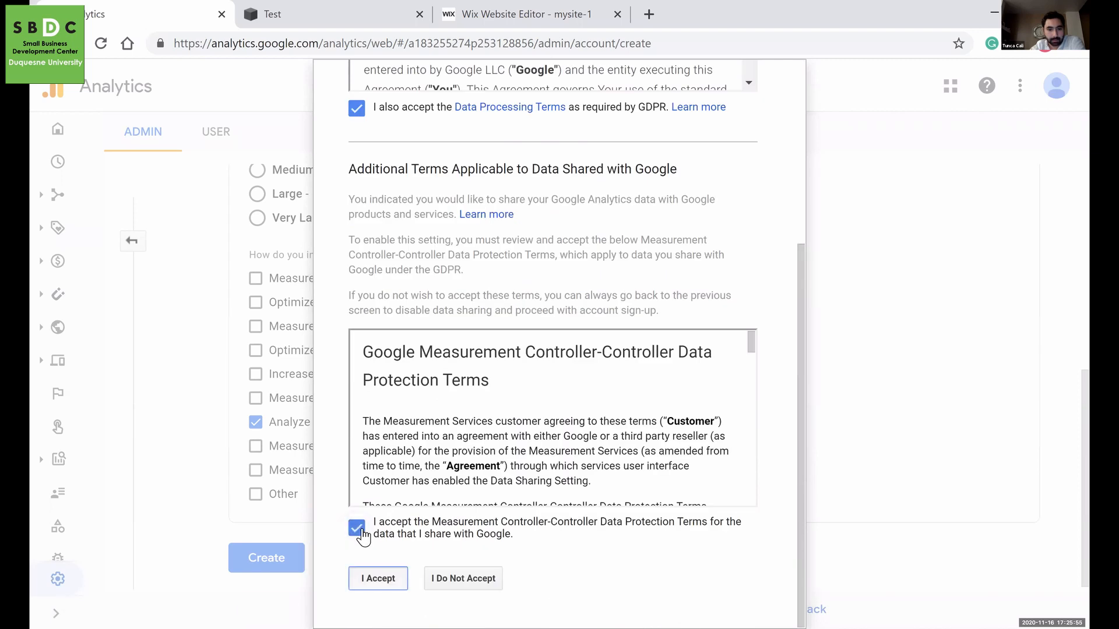
Accept the terms of service to reach the iOS, Android and Web stream options.
left_click(378, 578)
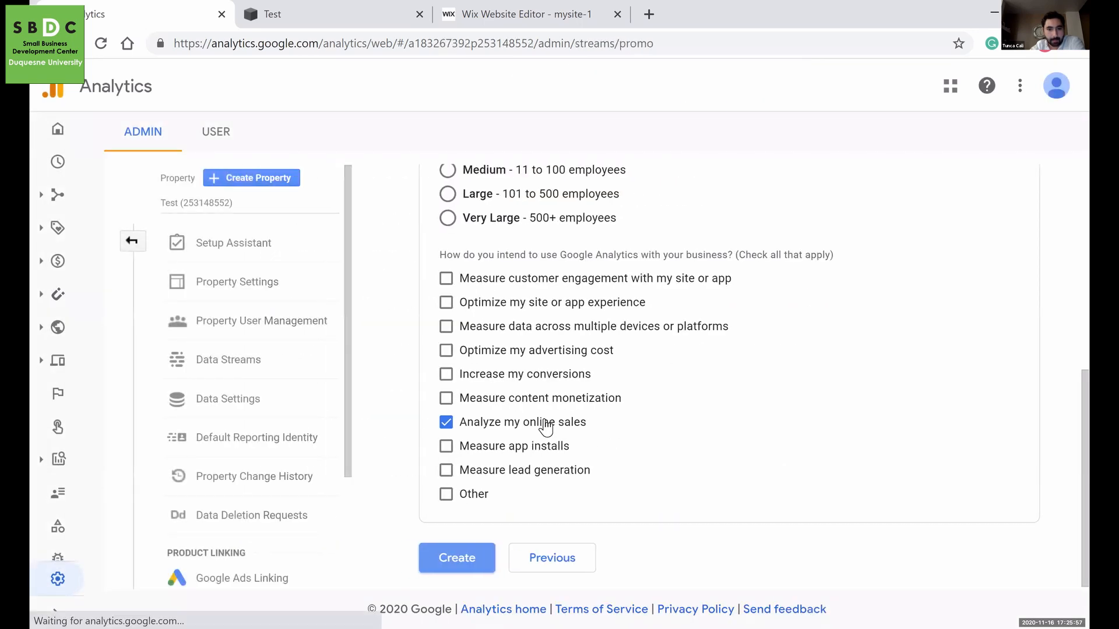
left_click(456, 558)
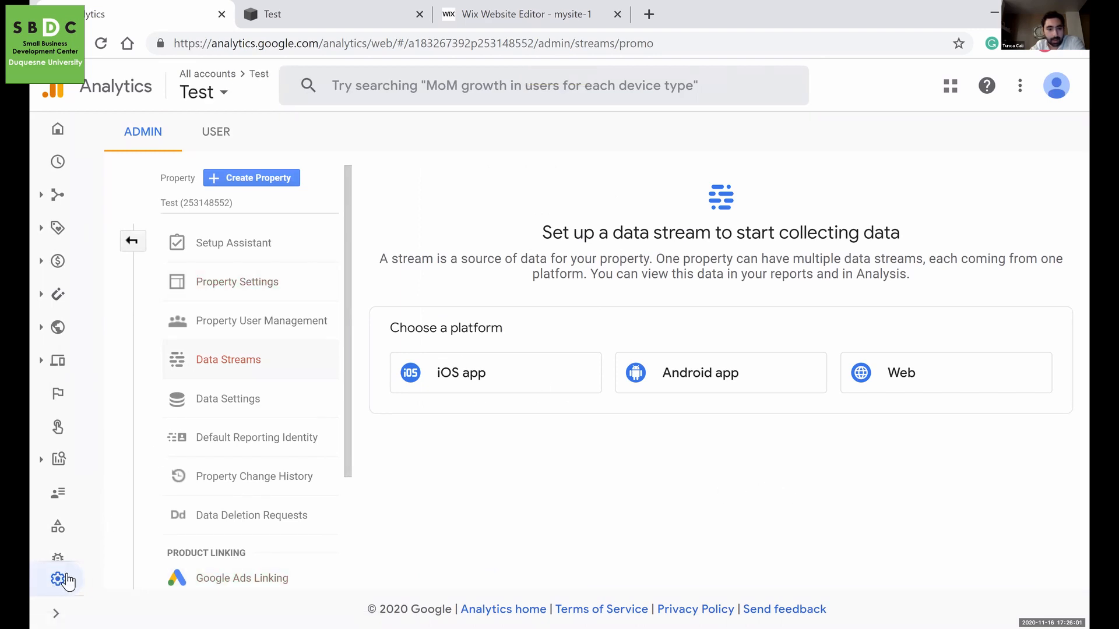
mouse_move(196, 158)
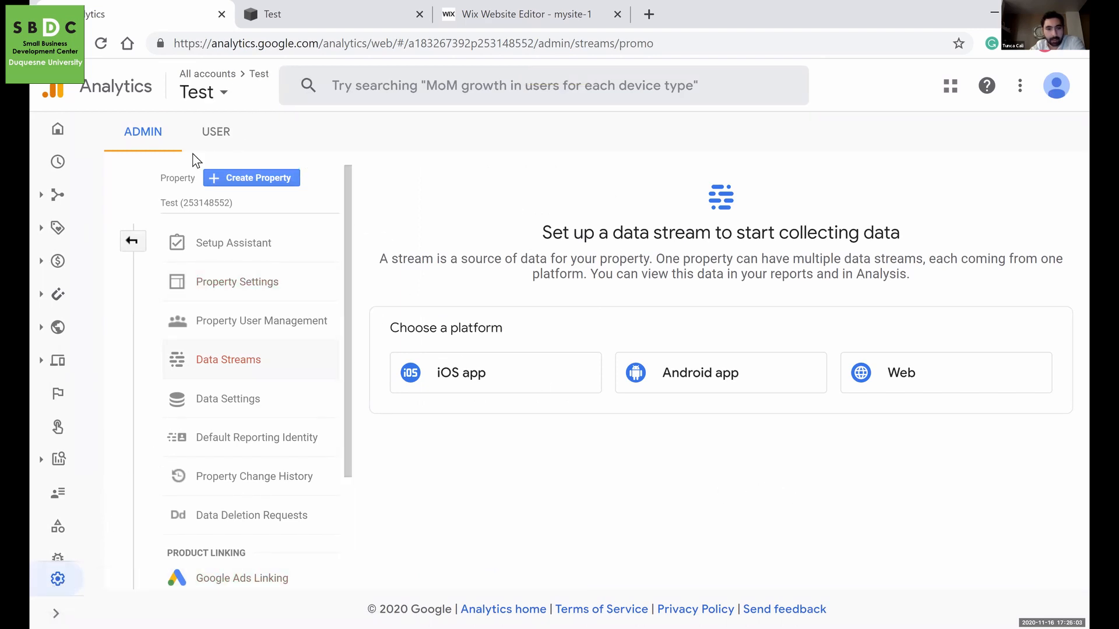
mouse_move(988, 364)
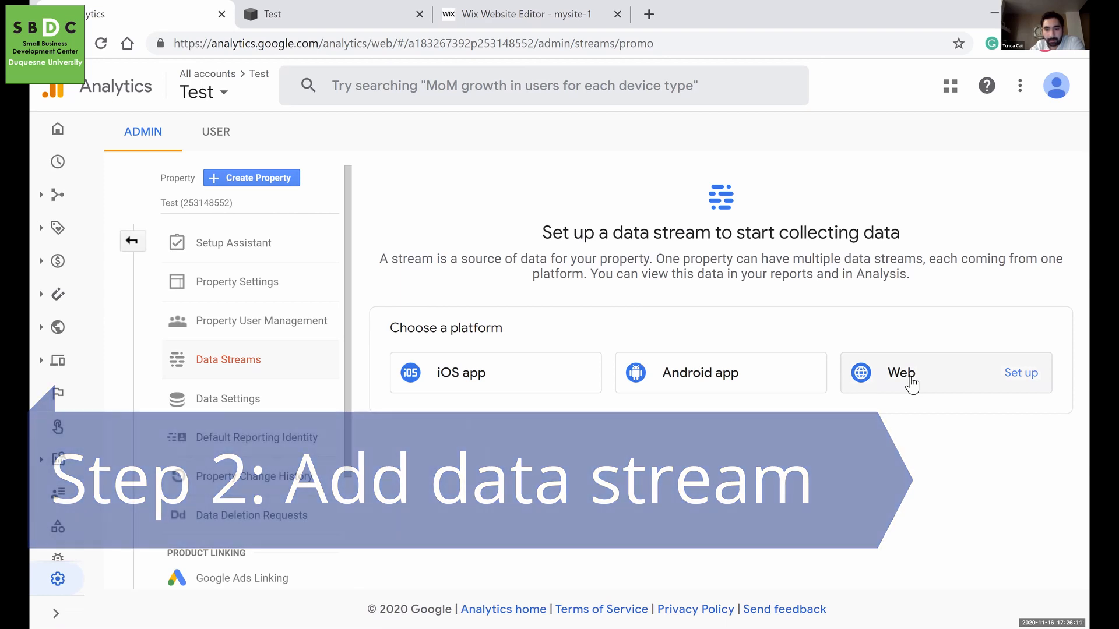
left_click(1021, 373)
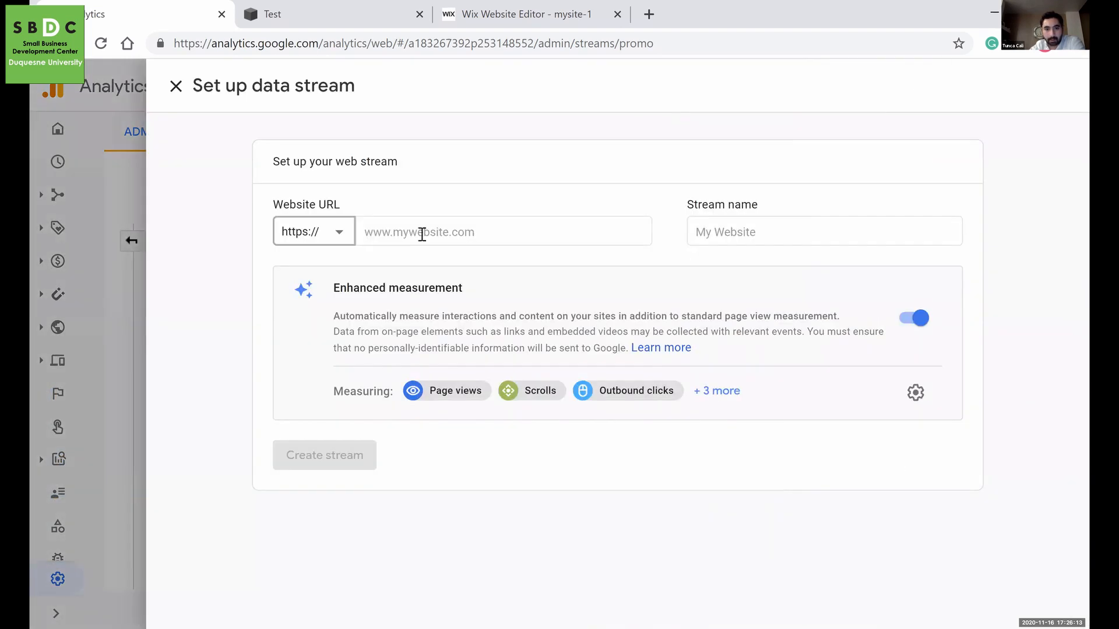
type("www.")
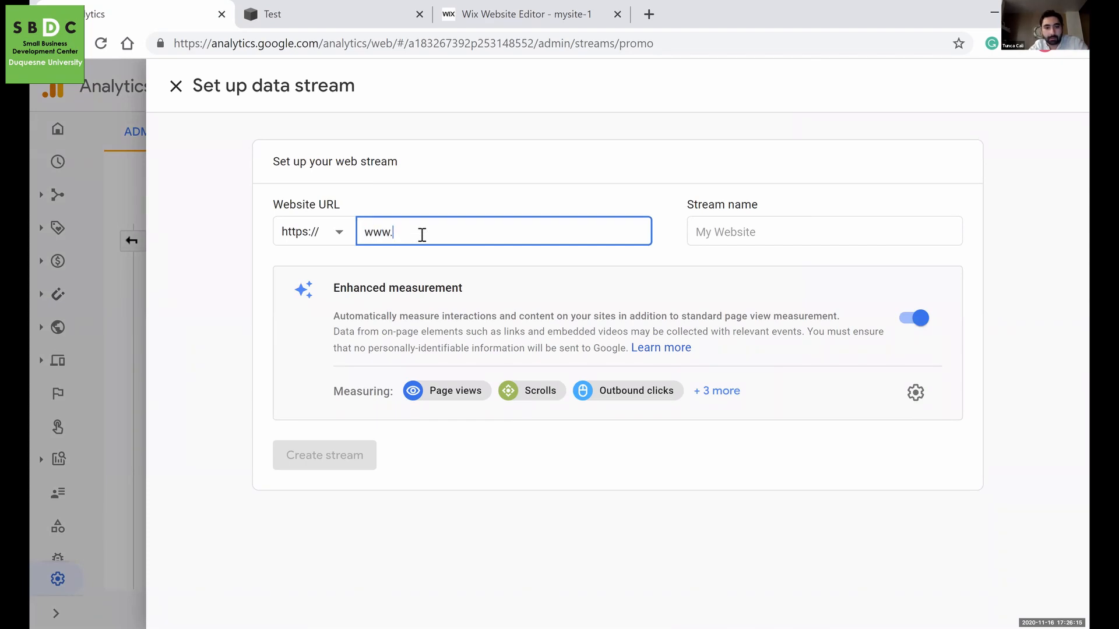
type("mywebsite.com")
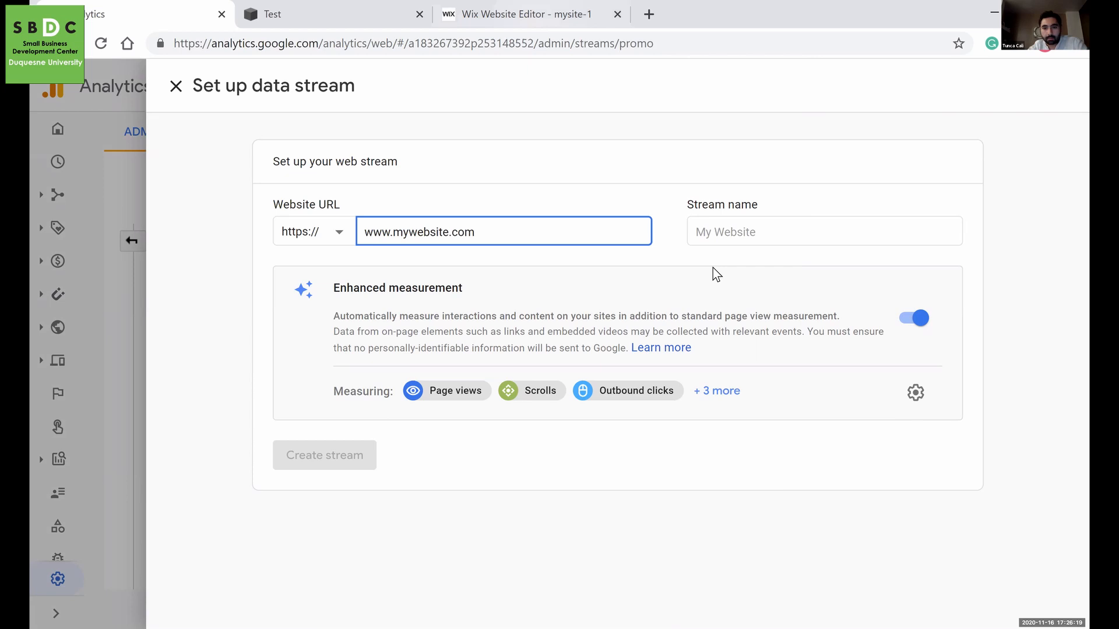
type("M")
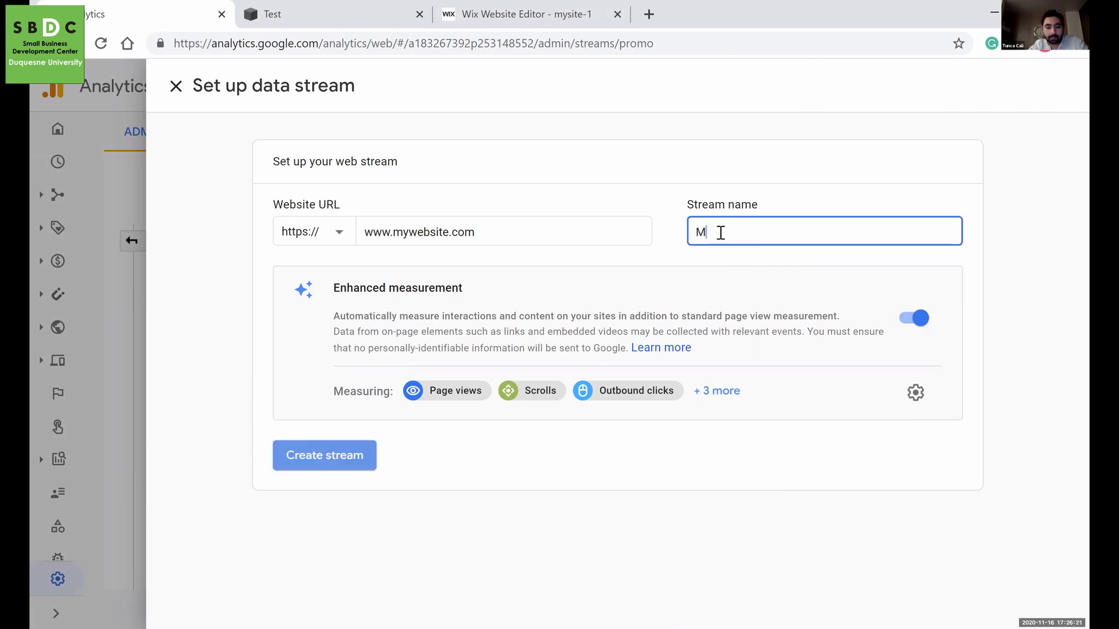
type("y Website")
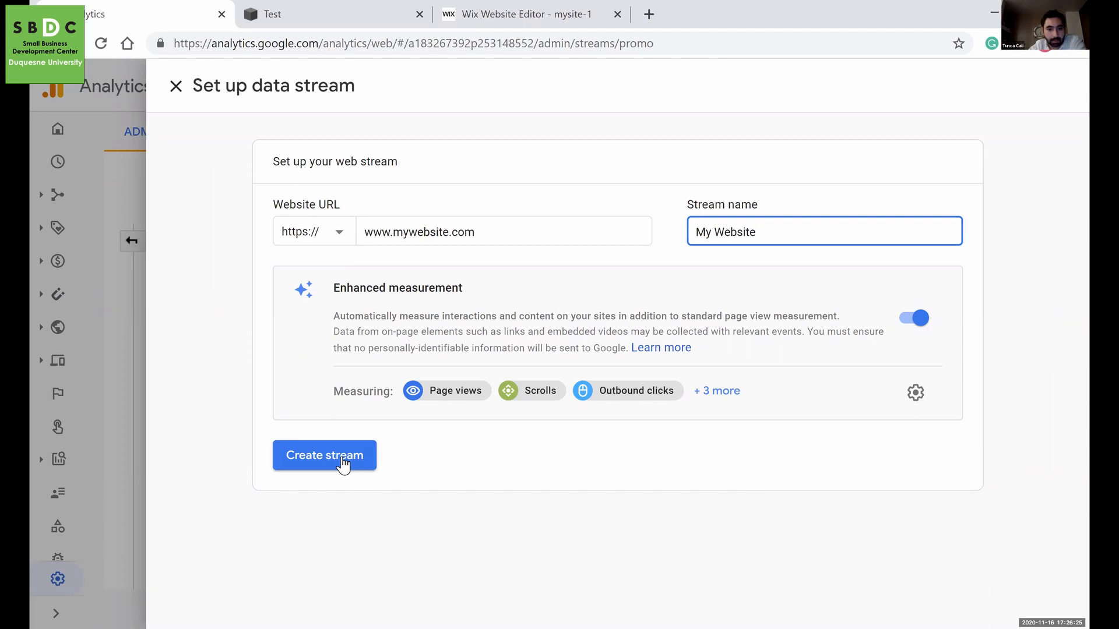
left_click(324, 455)
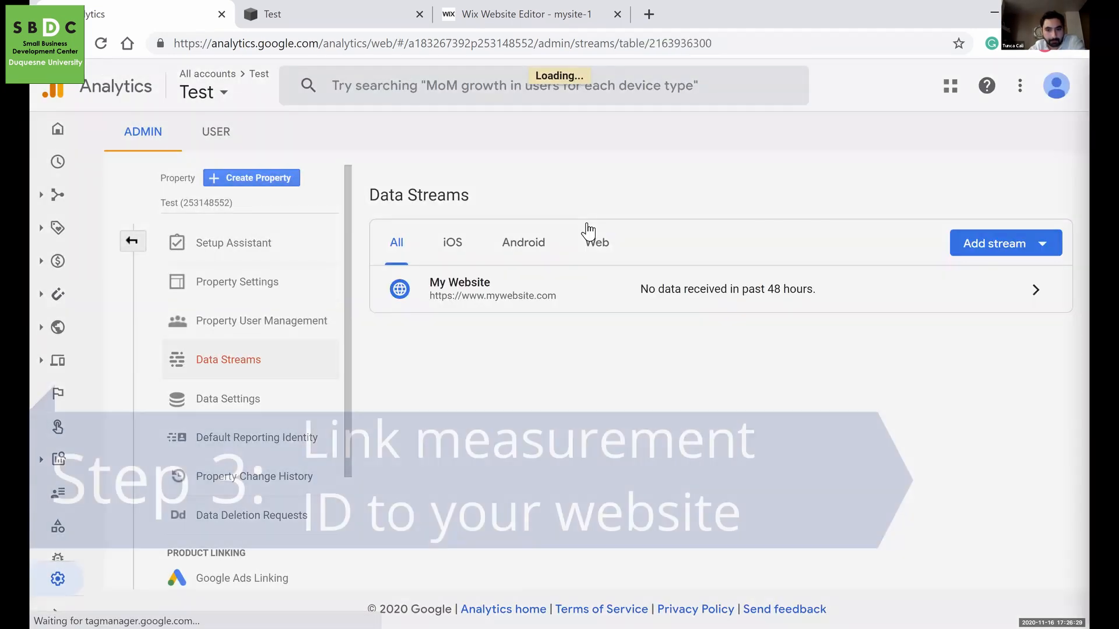
Open the My Website stream and select its measurement ID G-LYXGBY4MT4.
left_click(459, 289)
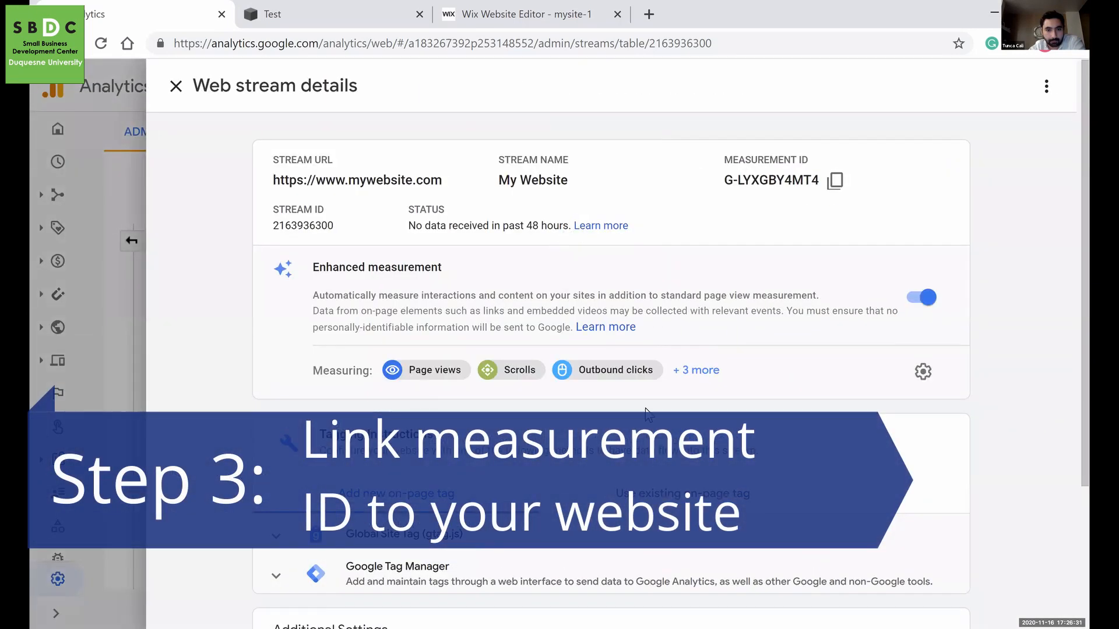
double_click(426, 209)
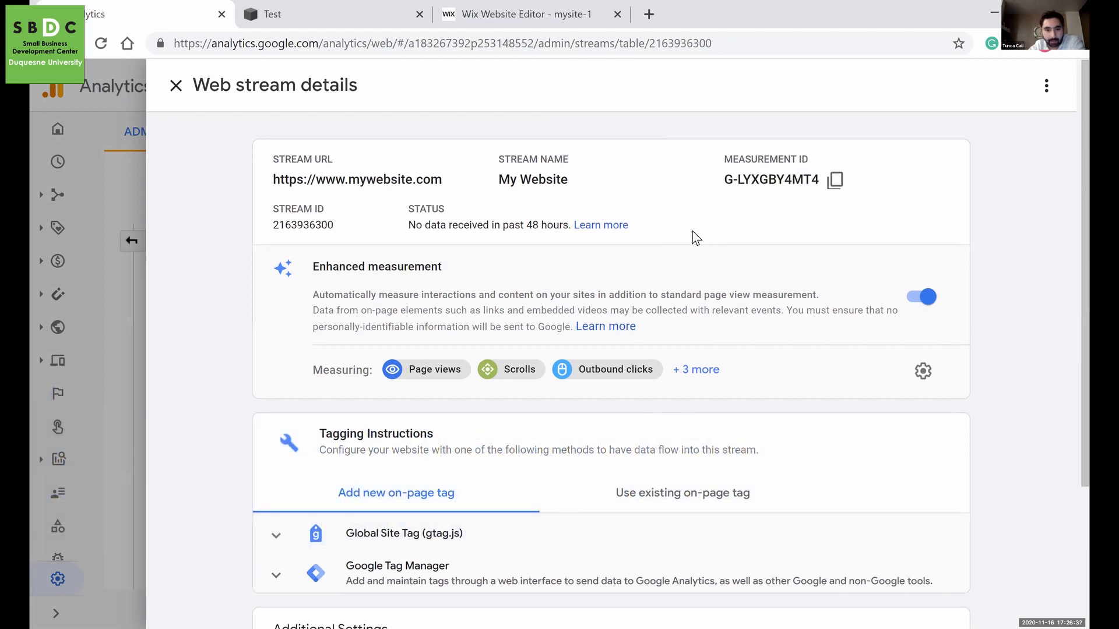
scroll("down", 3)
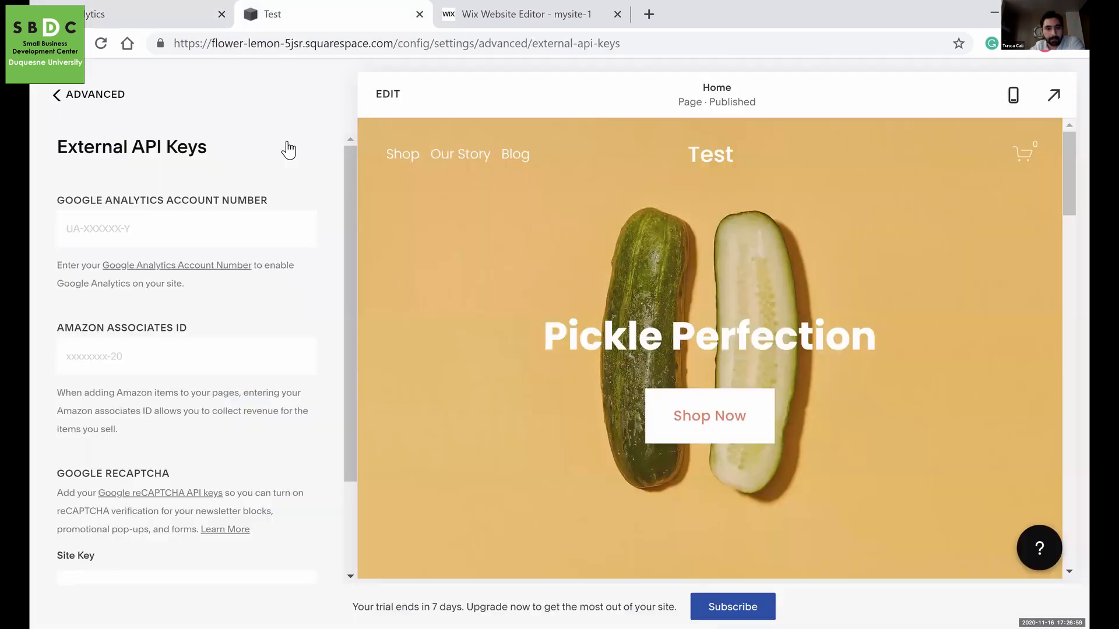
left_click(89, 95)
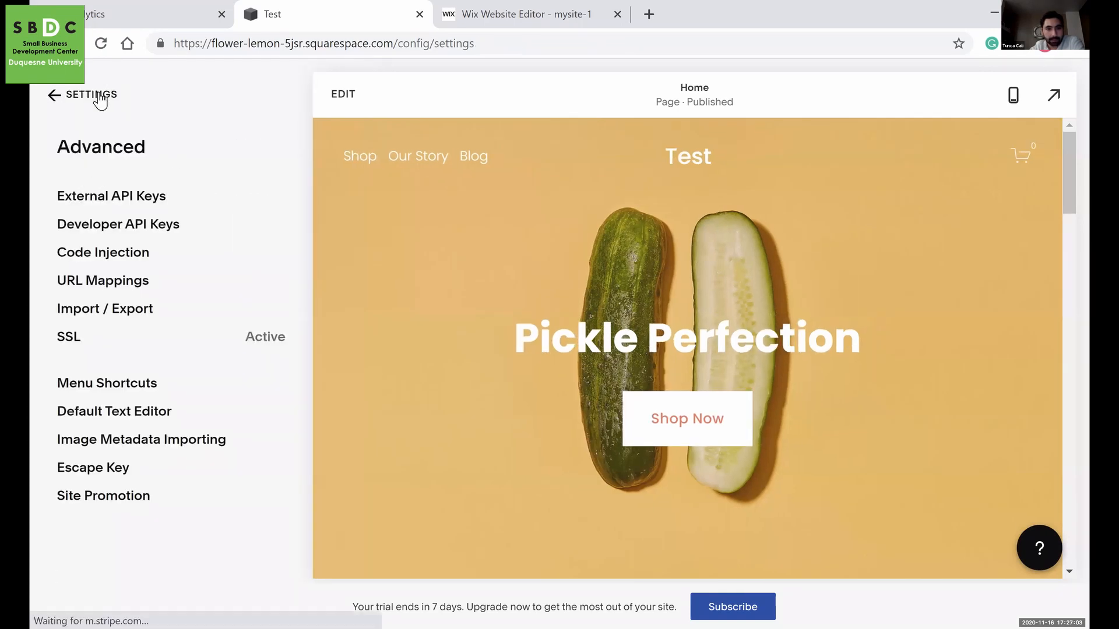
left_click(56, 95)
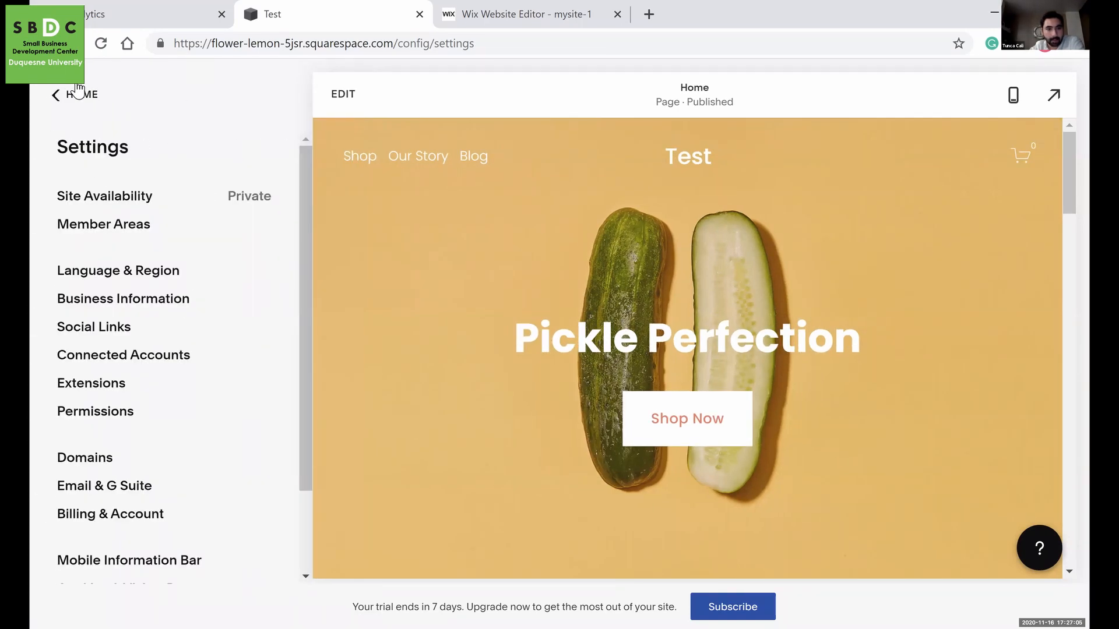
left_click(56, 93)
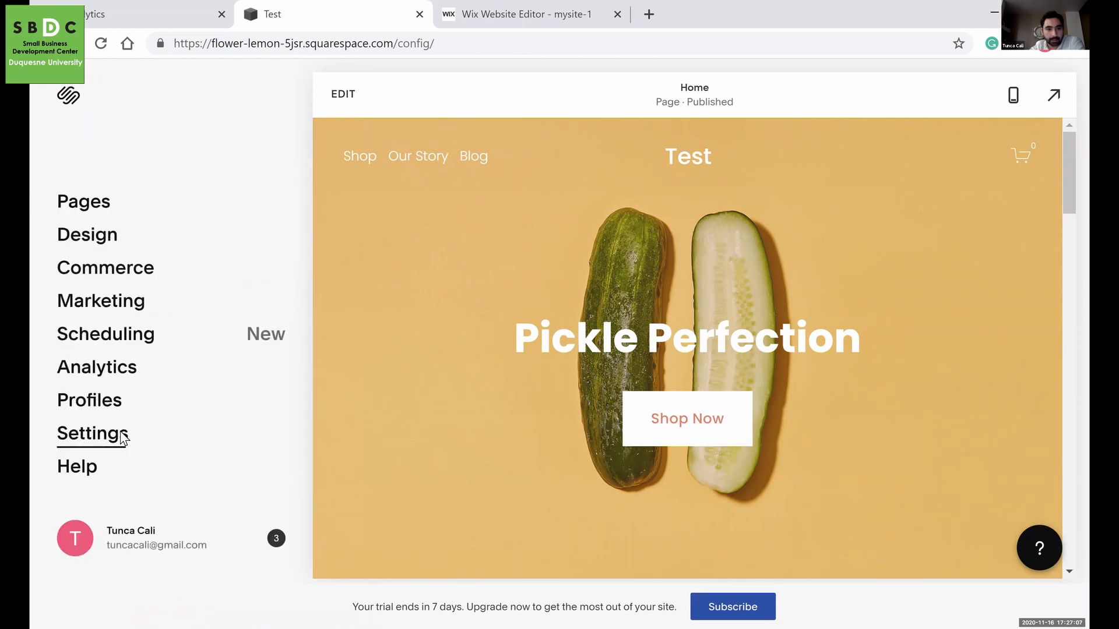
left_click(88, 433)
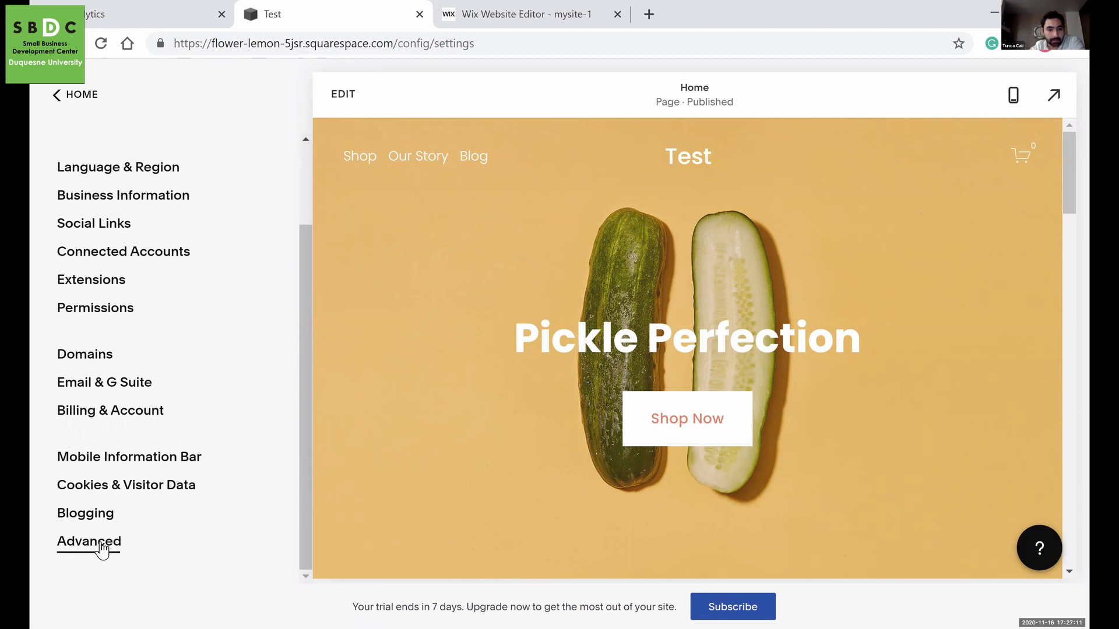
left_click(88, 541)
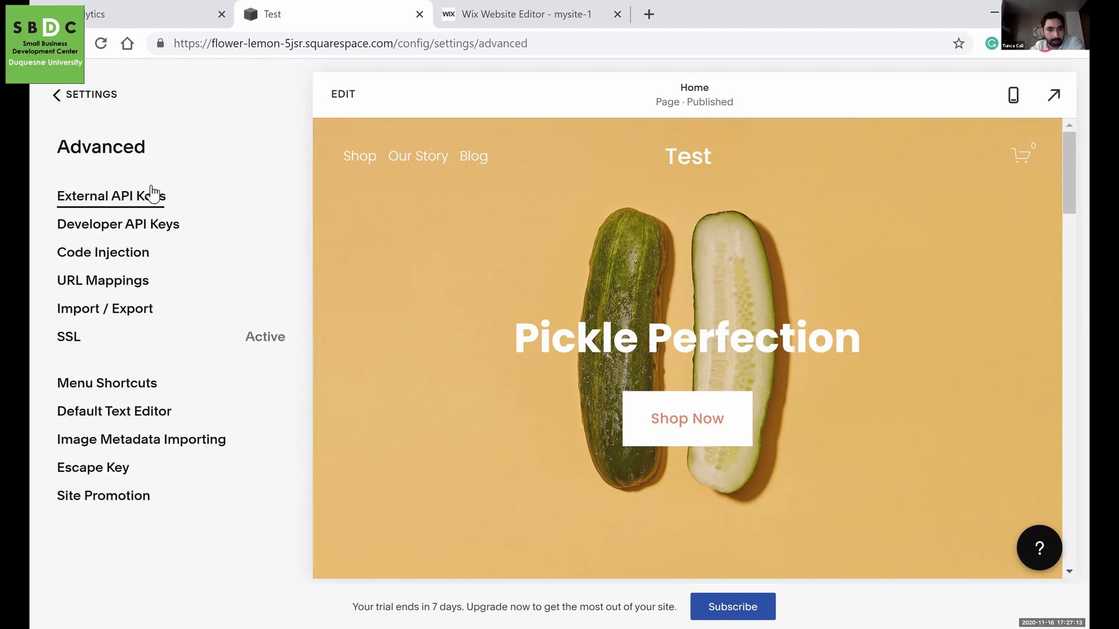
left_click(110, 196)
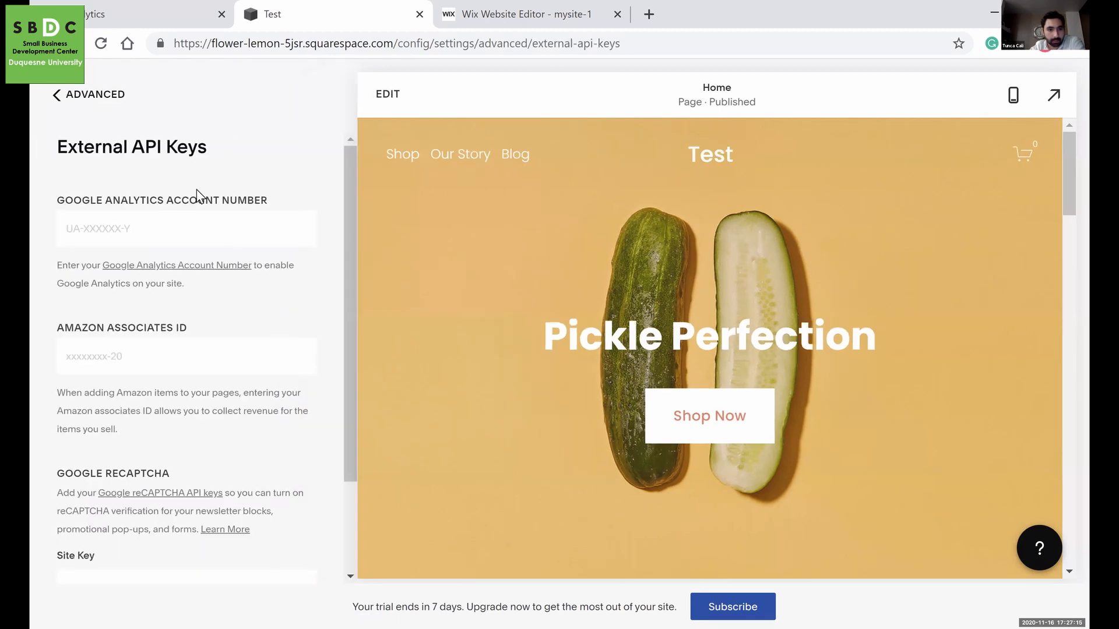
left_click(186, 229)
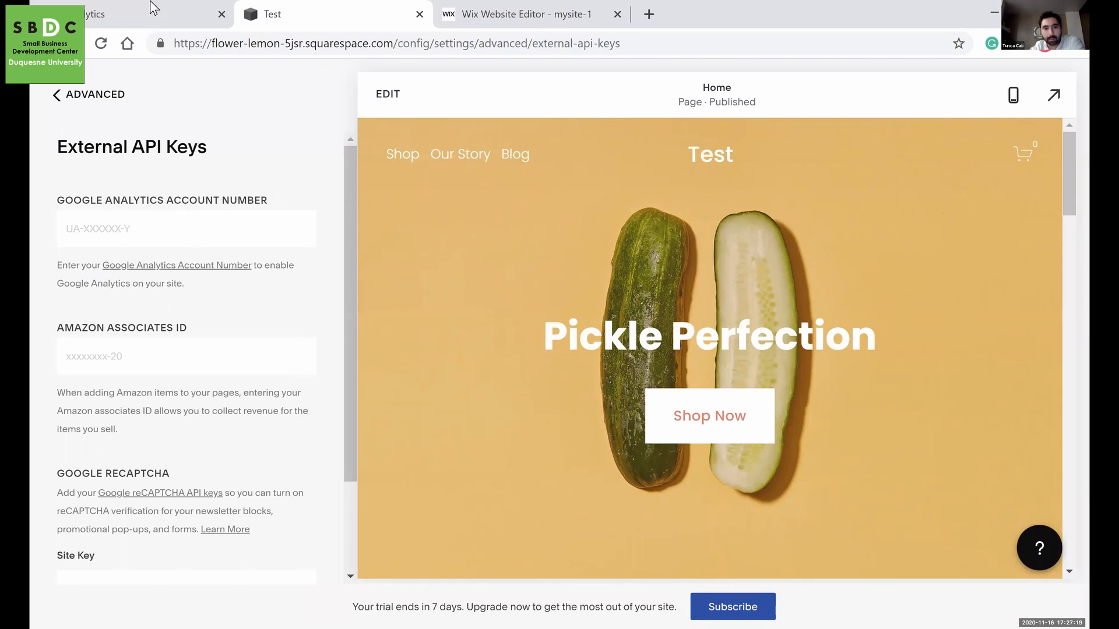
Enter G-LYXGBY4MT4 in Squarespace's Google Analytics Account Number field.
left_click(107, 13)
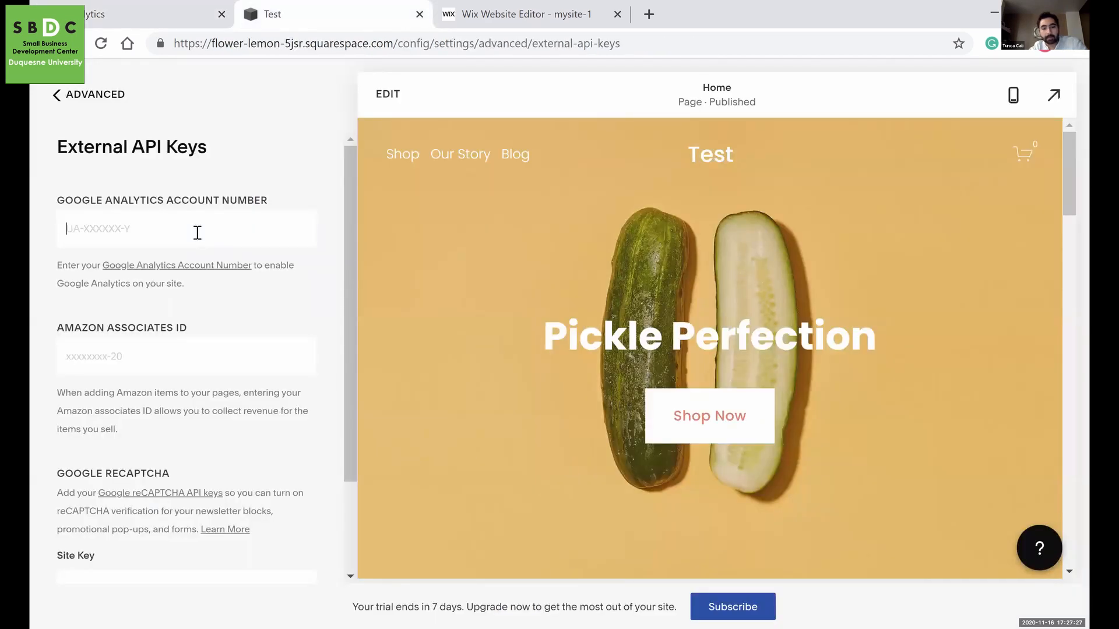
type("G-LYXGBY4MT4")
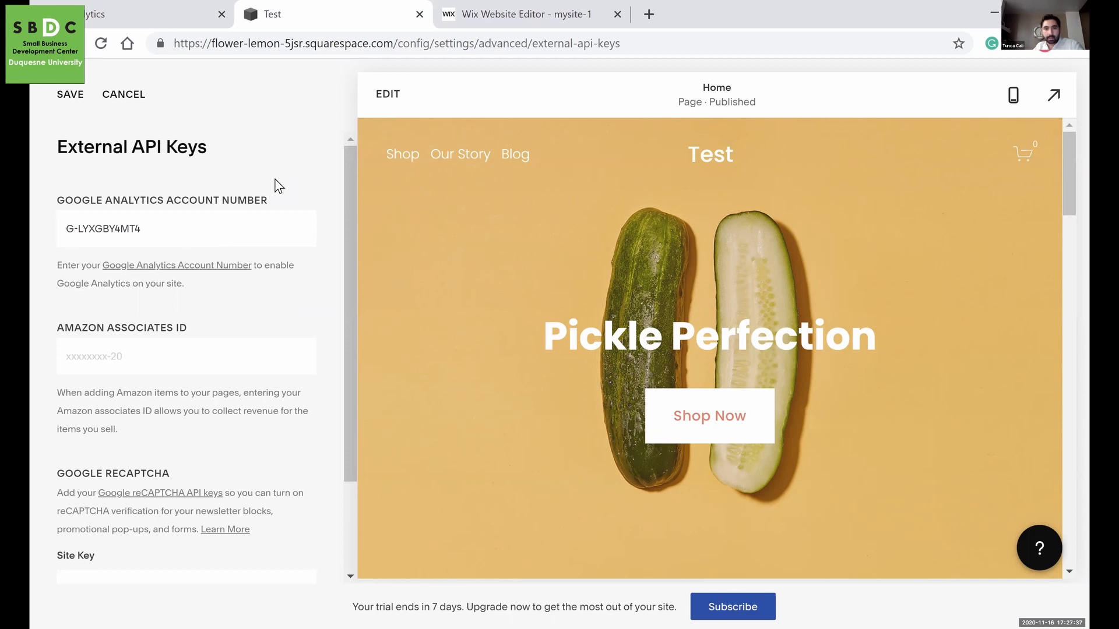
mouse_move(232, 262)
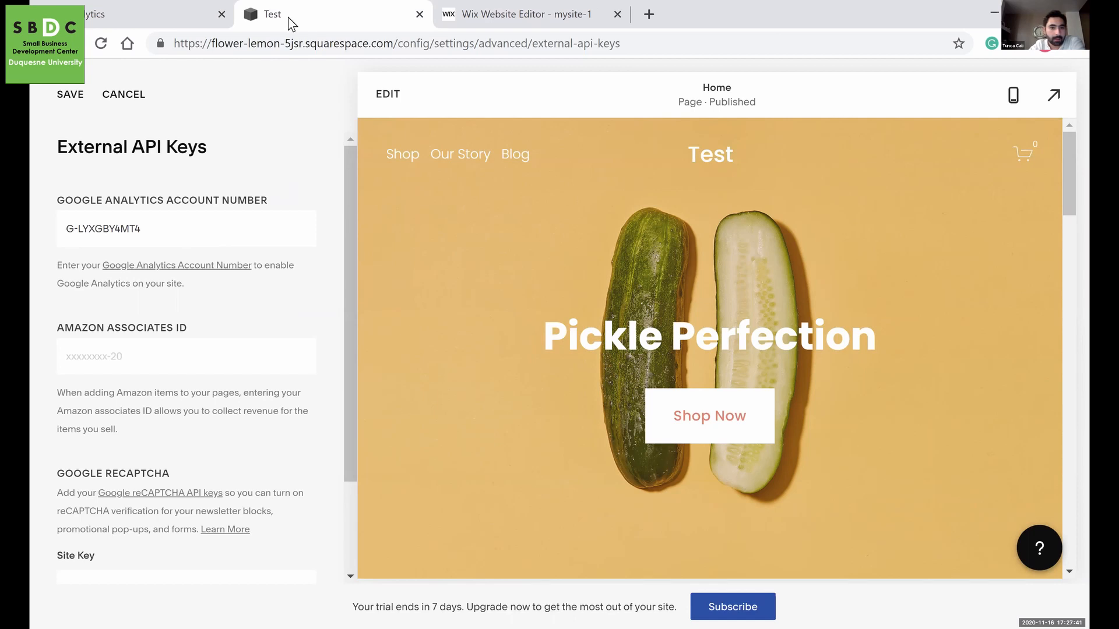
In Wix, go to Settings > Marketing Integrations and connect Google Analytics.
left_click(521, 14)
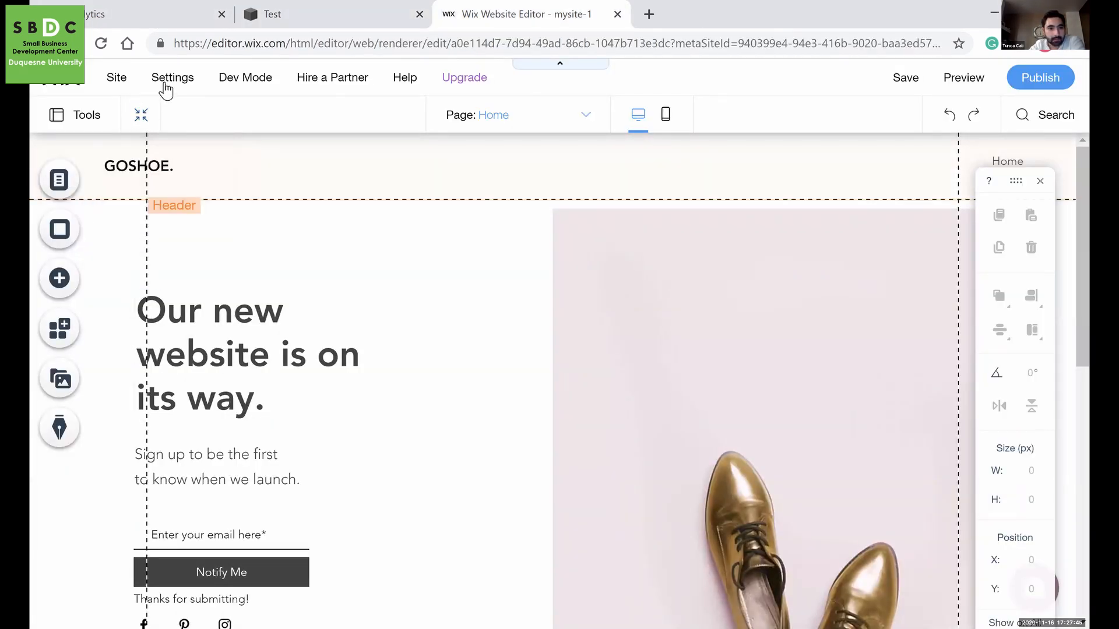
left_click(172, 77)
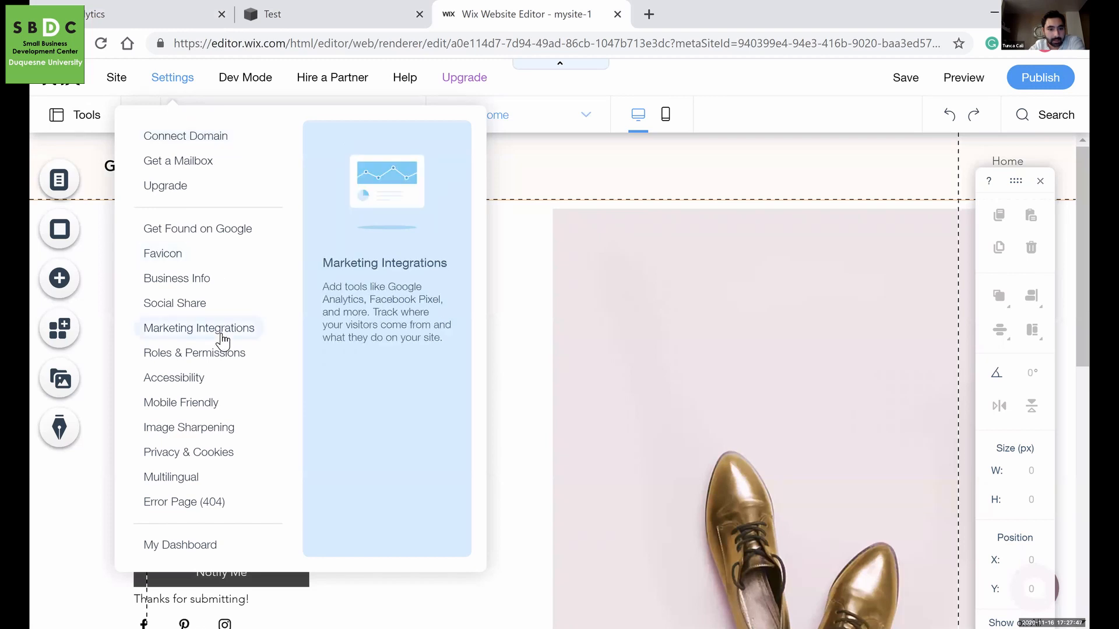
left_click(198, 327)
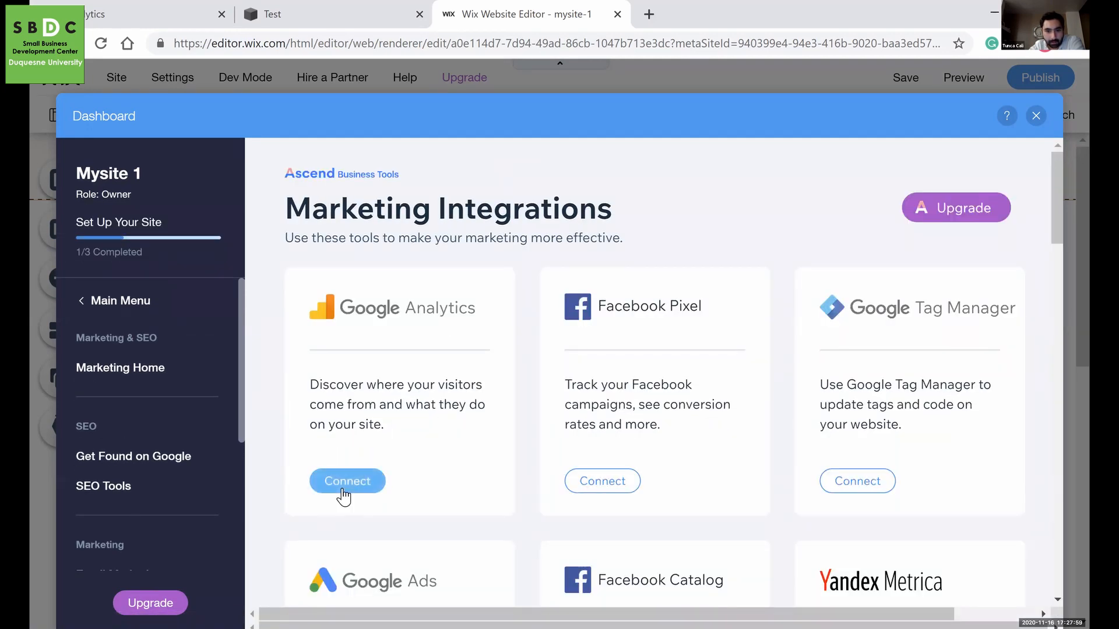
left_click(348, 481)
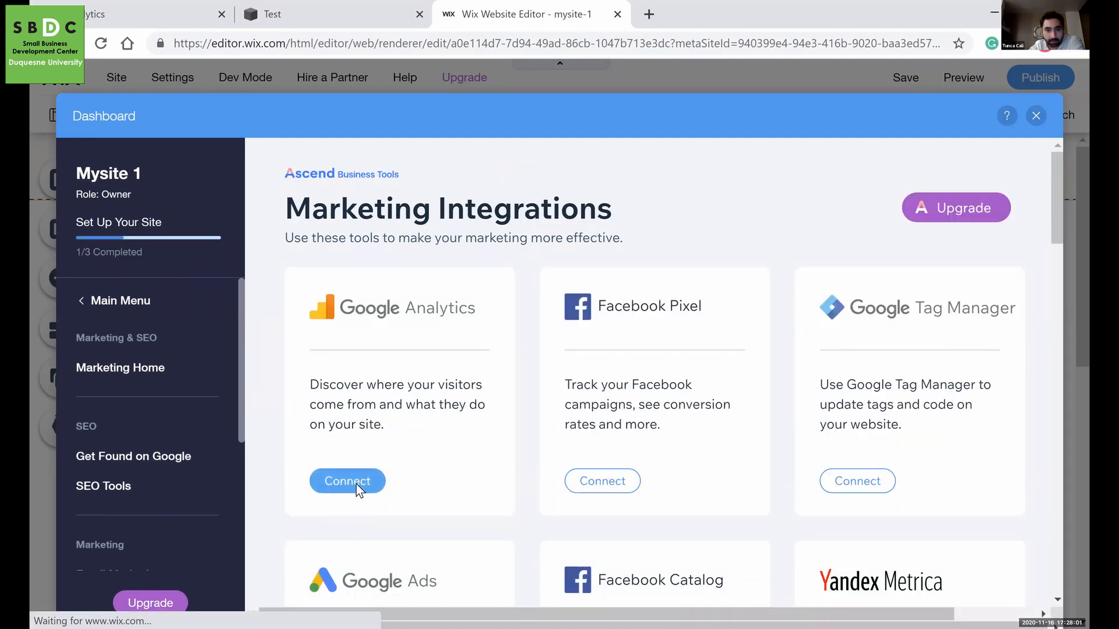
left_click(346, 480)
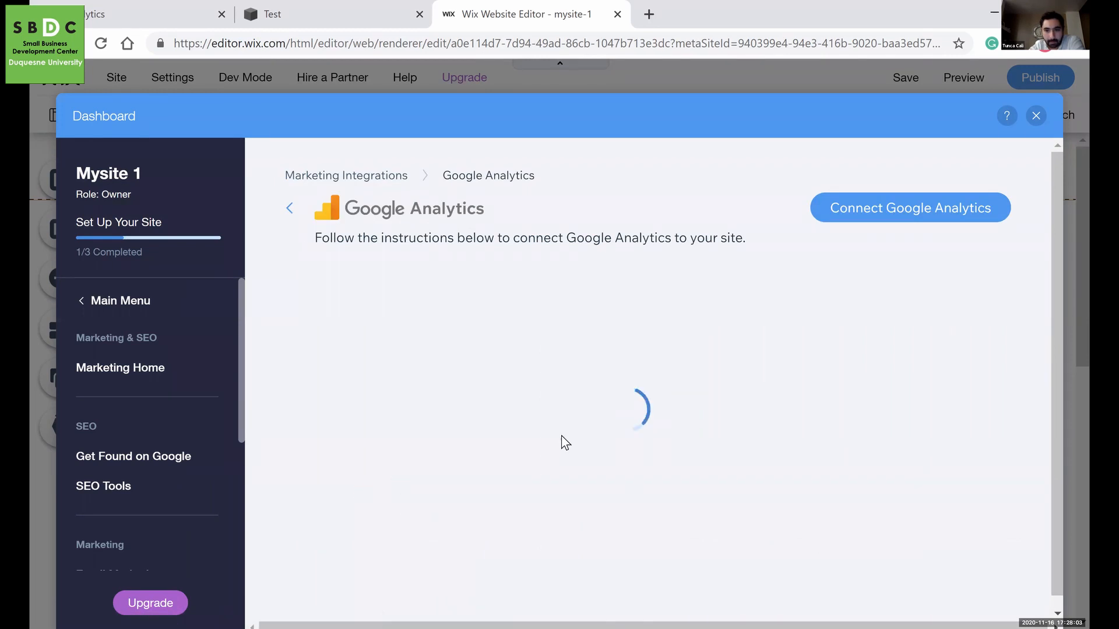